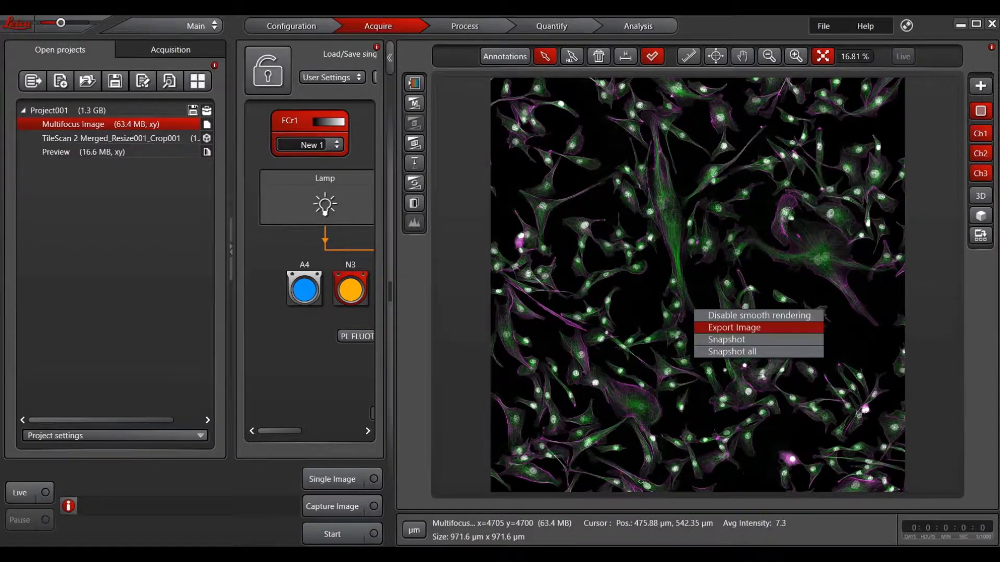
# Step: Add a 283.01 µm scale bar to the Multifocus image and review TIFF export options without exporting
pyautogui.click(734, 327)
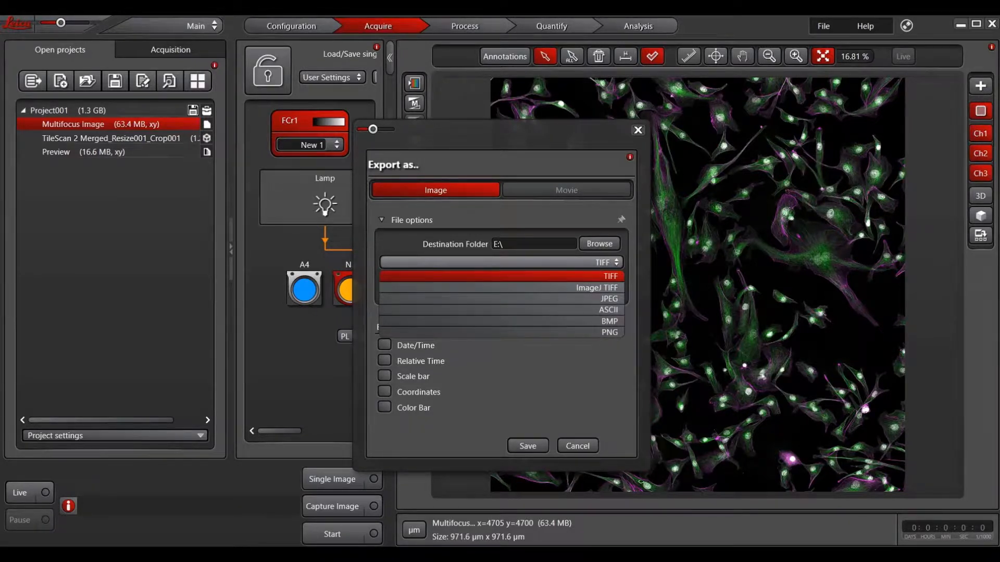
pyautogui.click(609, 275)
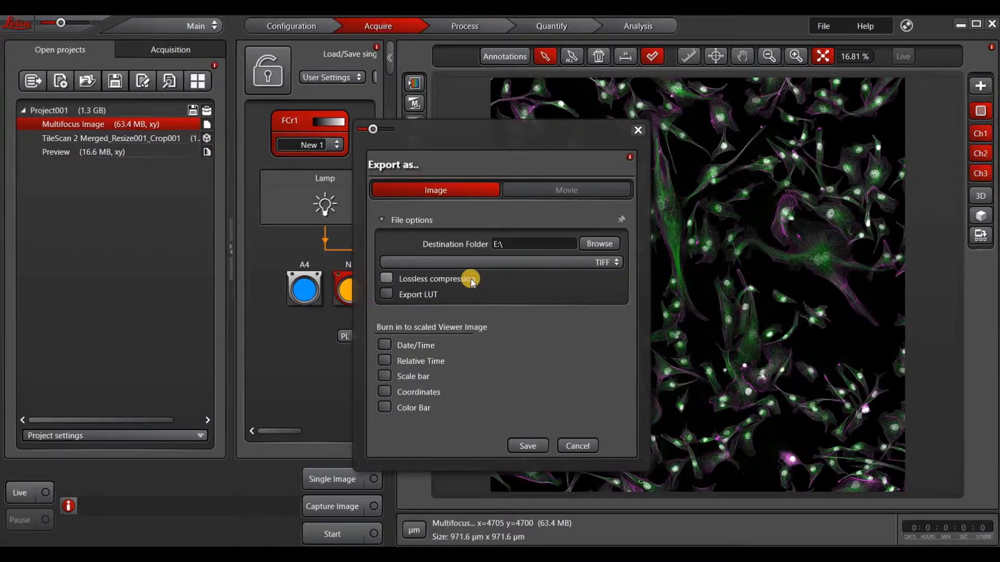
pyautogui.moveTo(444, 346)
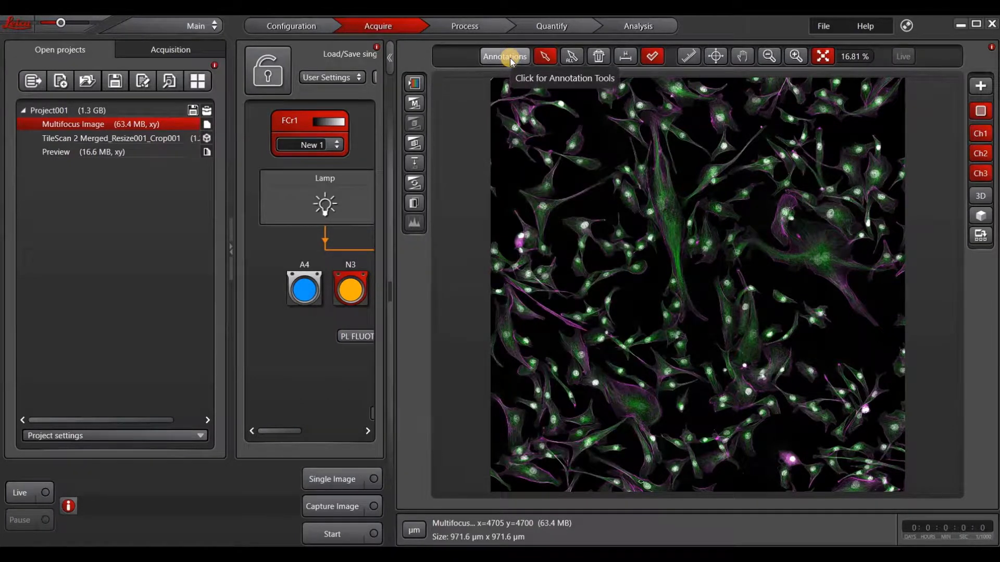
pyautogui.click(504, 56)
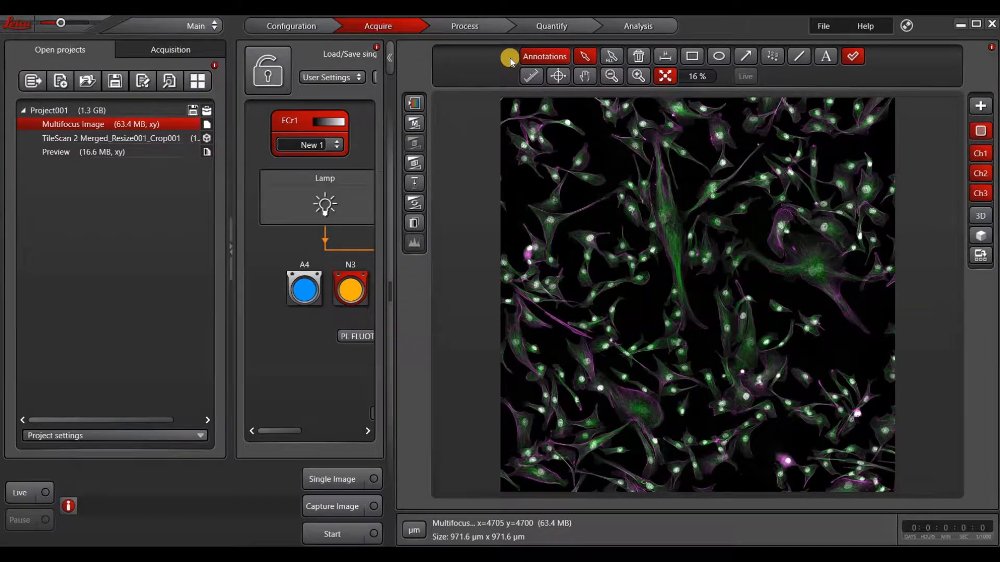
pyautogui.moveTo(663, 60)
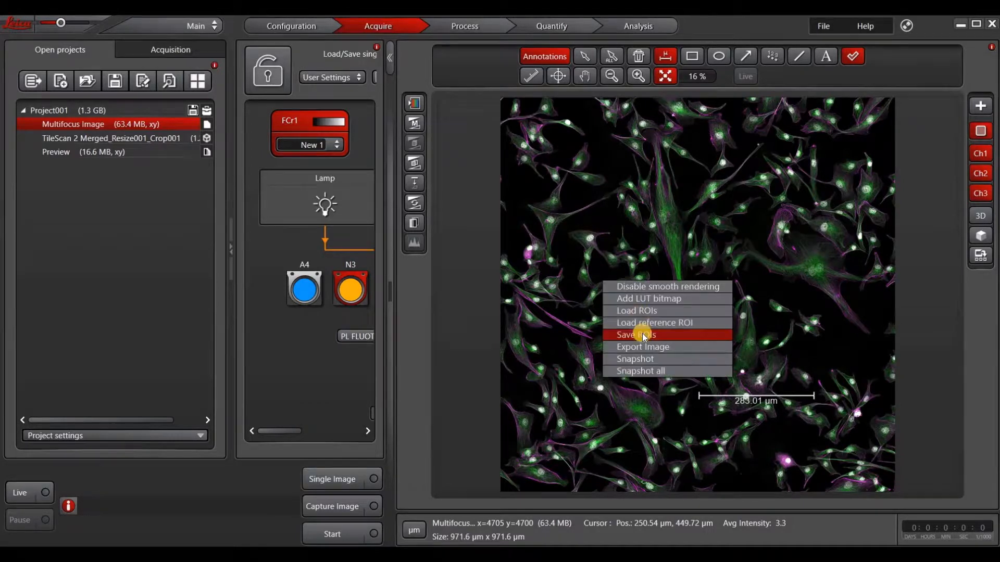
pyautogui.click(643, 346)
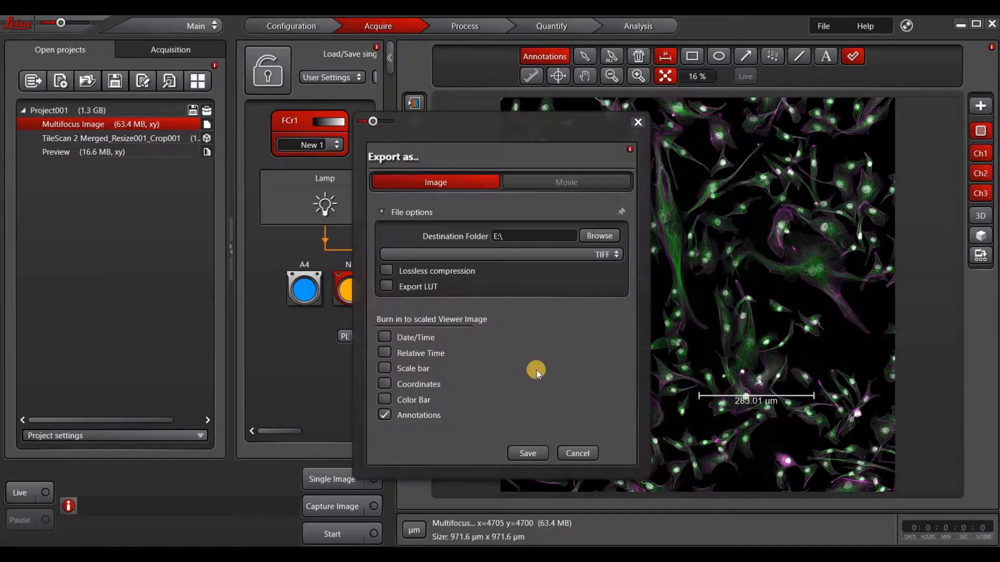
pyautogui.moveTo(419, 414)
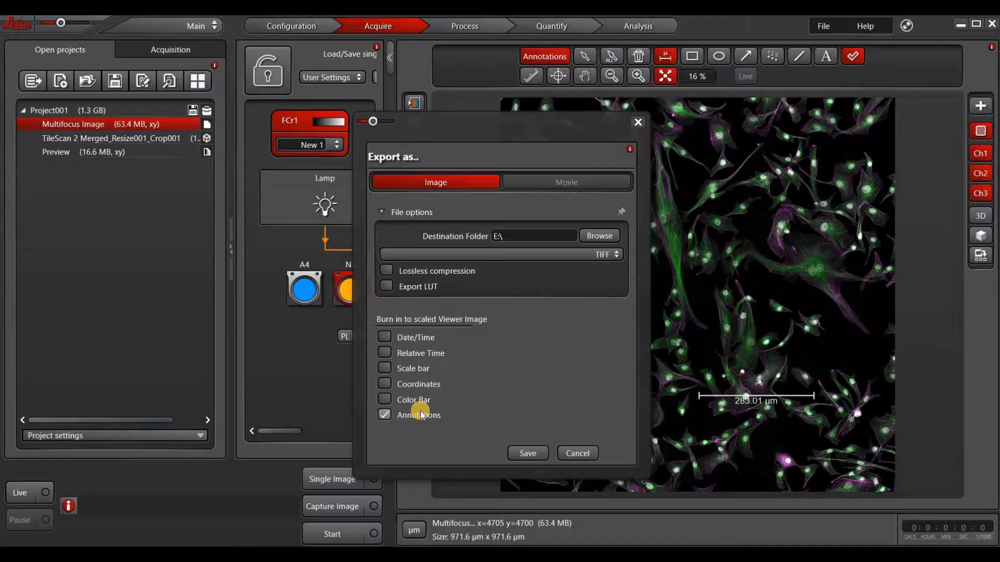
pyautogui.moveTo(460, 375)
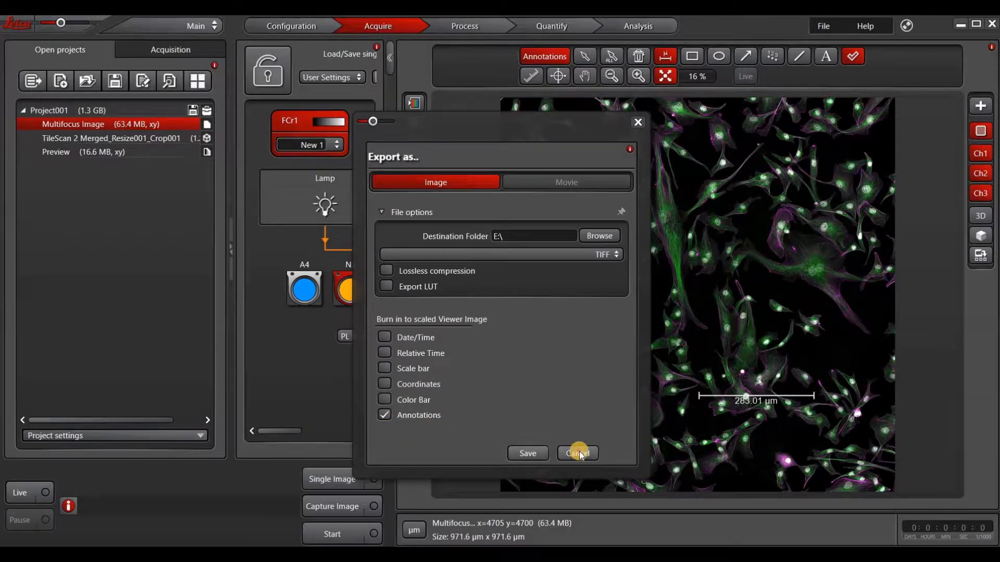
pyautogui.click(576, 452)
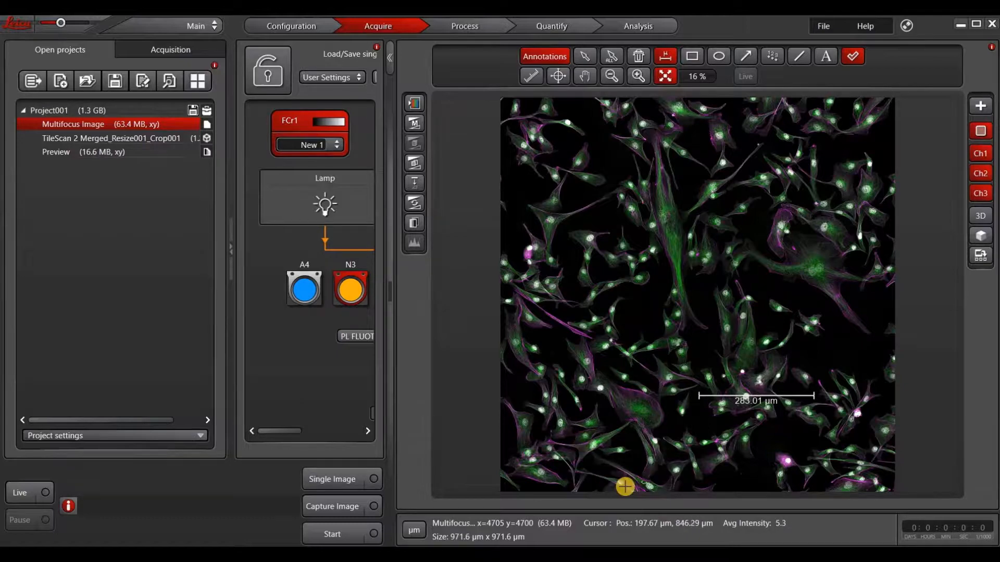
pyautogui.moveTo(635, 475)
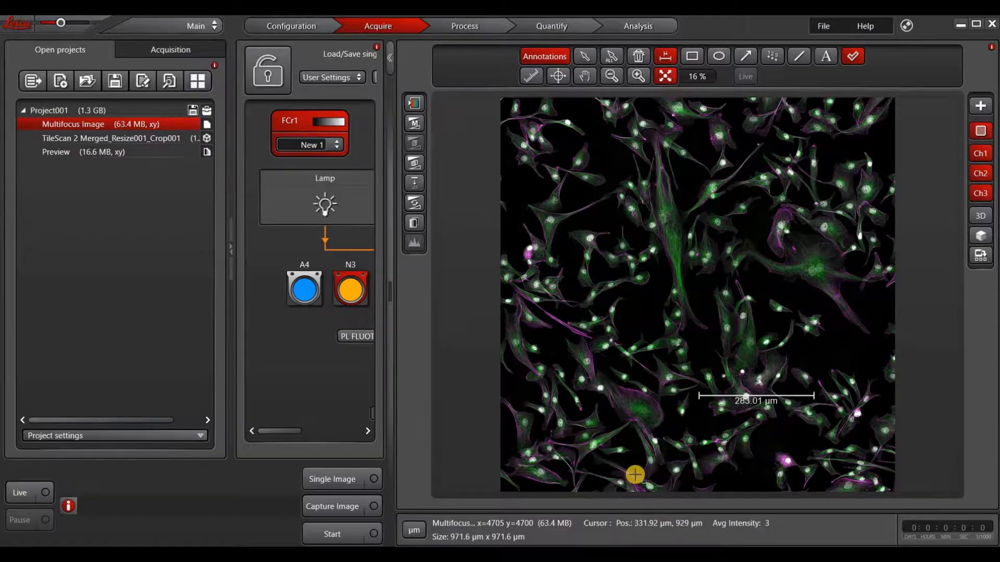
pyautogui.moveTo(636, 476)
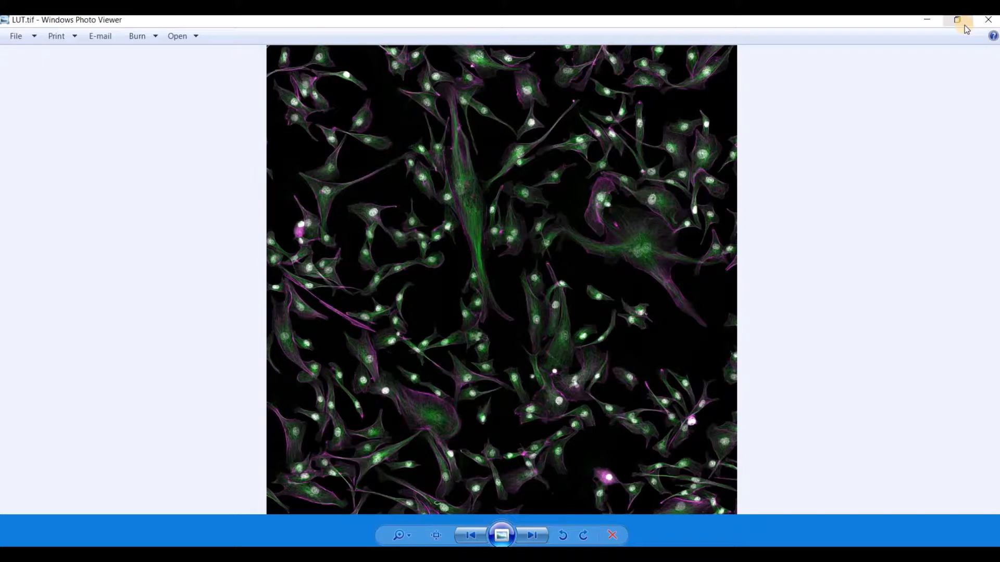
pyautogui.moveTo(704, 337)
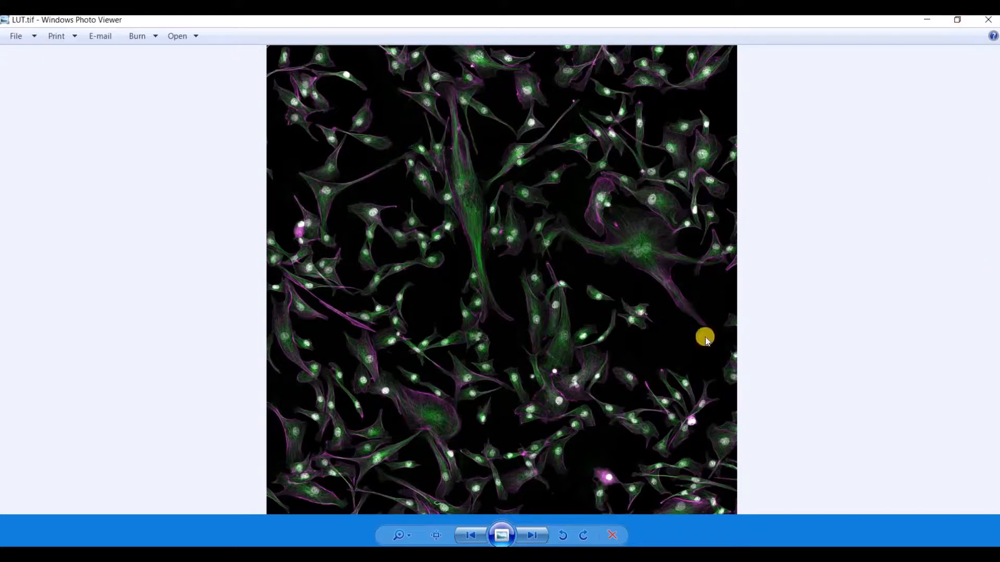
# Step: View the exported LUT.tif cell image in Windows Photo Viewer
pyautogui.click(532, 535)
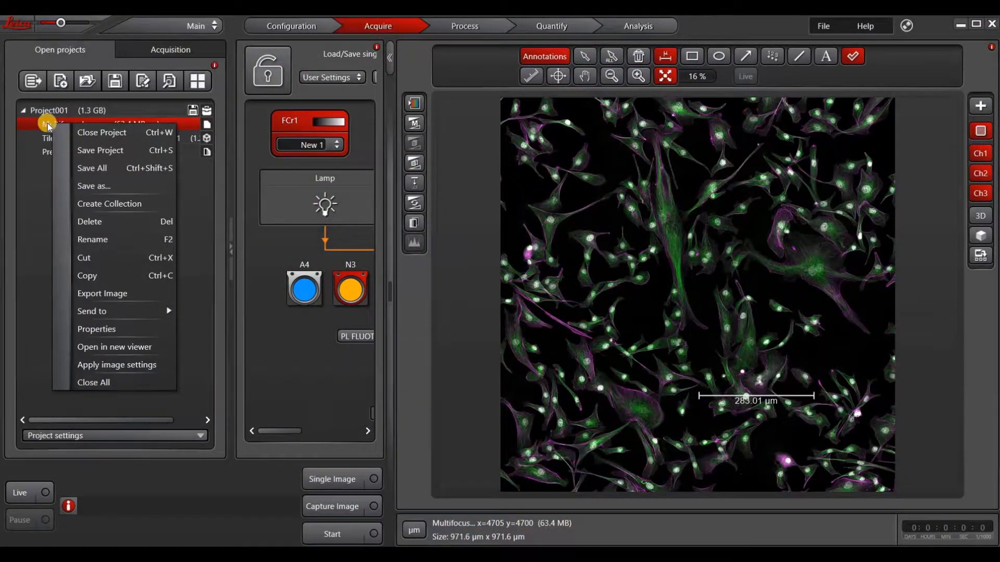
pyautogui.moveTo(102, 299)
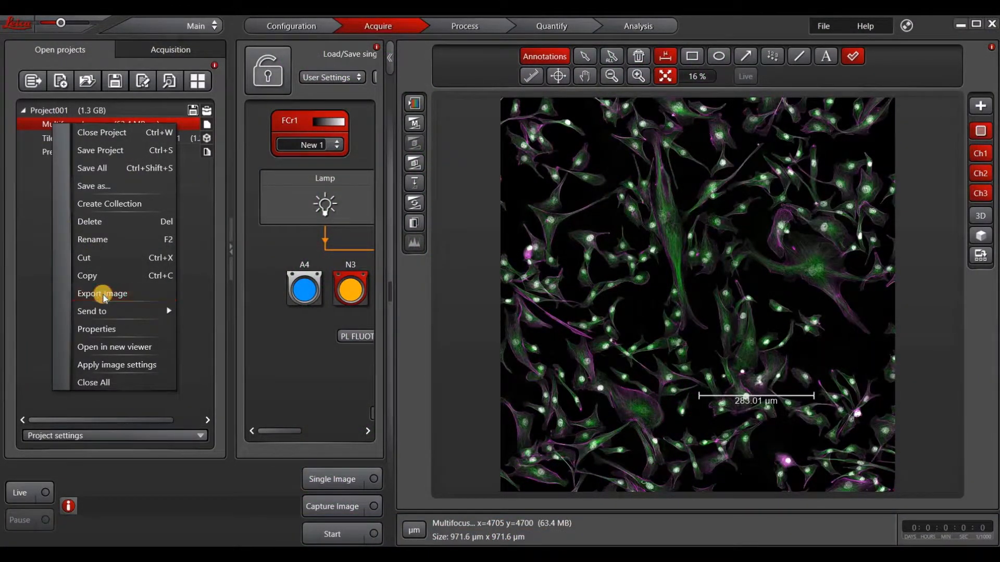
pyautogui.click(102, 293)
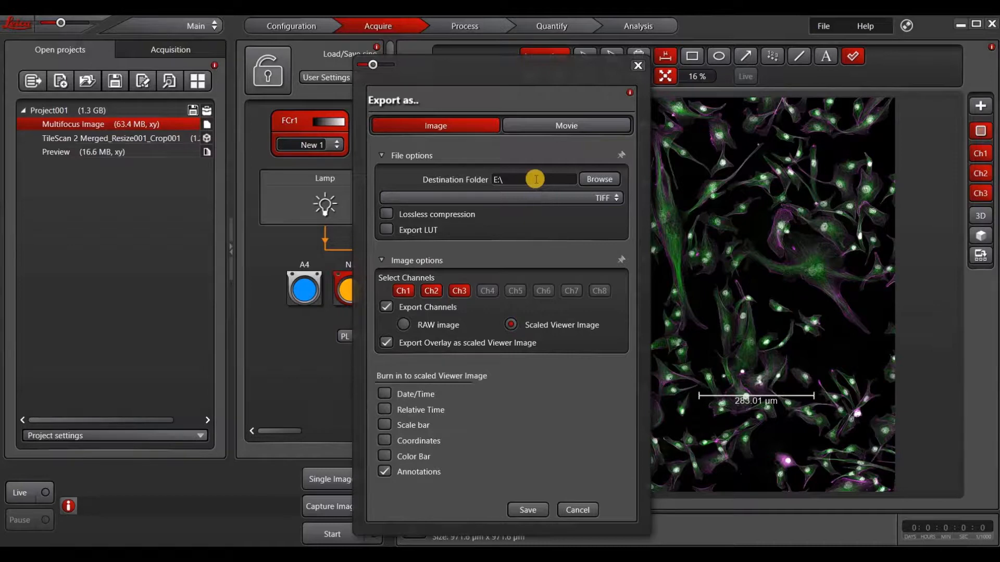
pyautogui.click(605, 198)
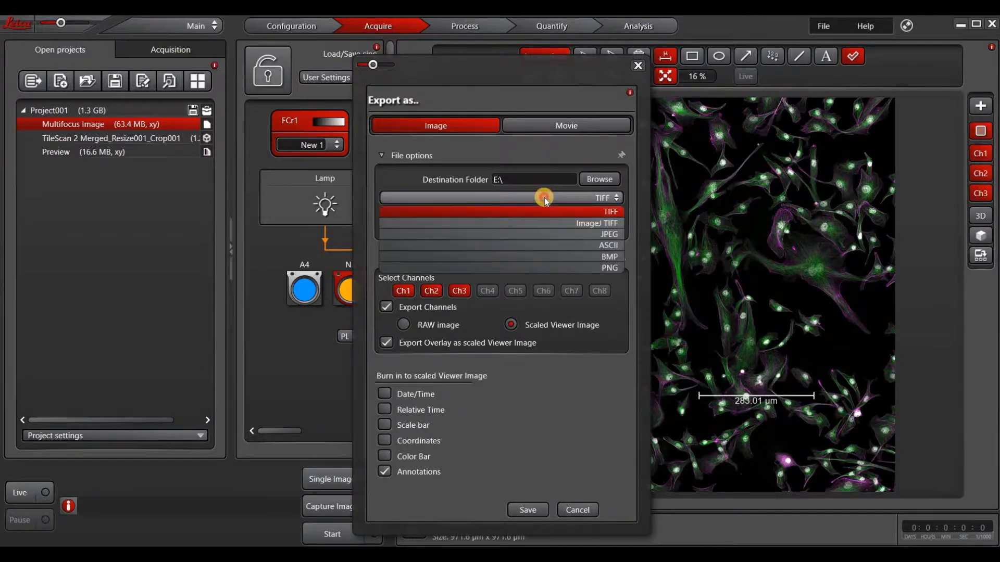
pyautogui.click(600, 199)
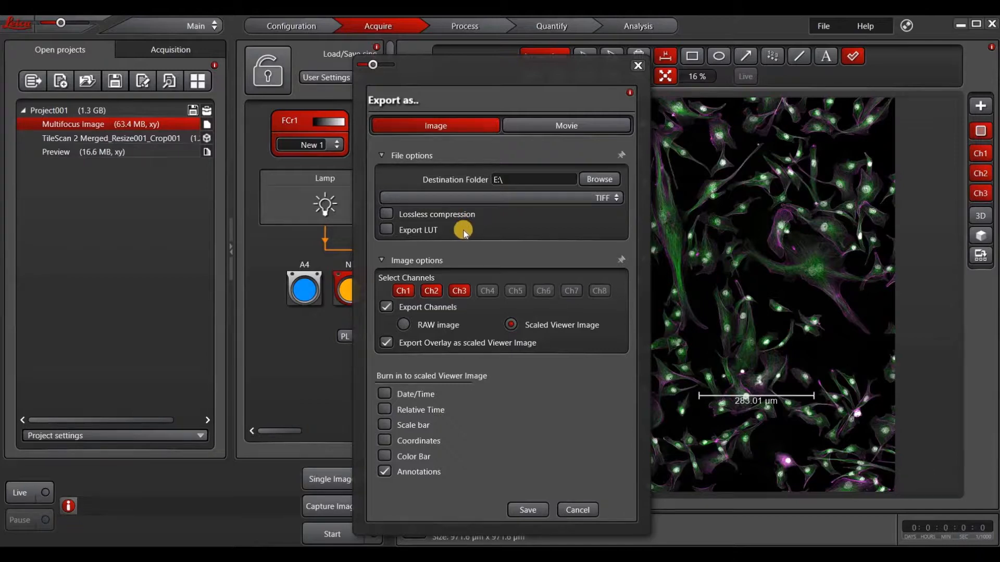
pyautogui.moveTo(458, 265)
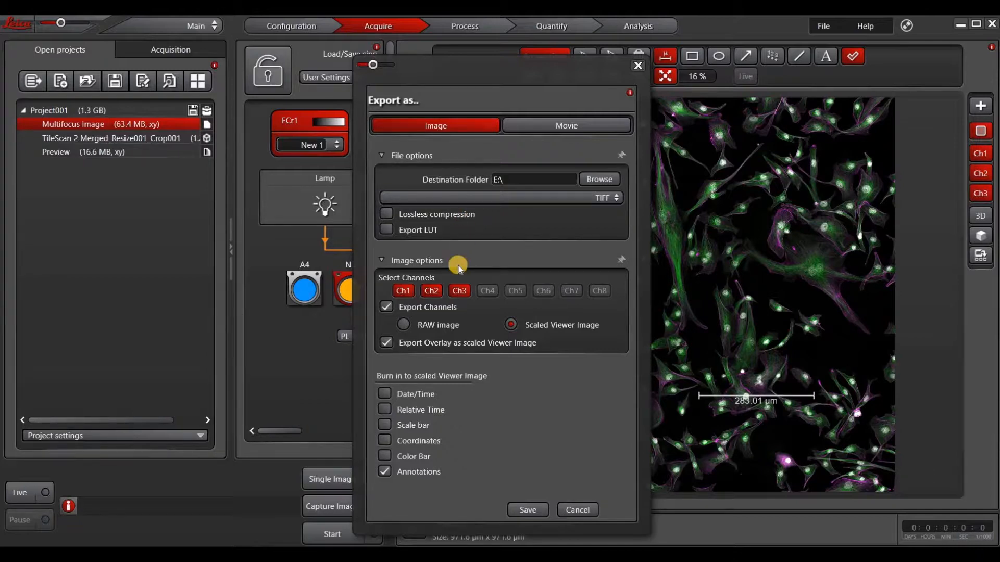
pyautogui.moveTo(400, 327)
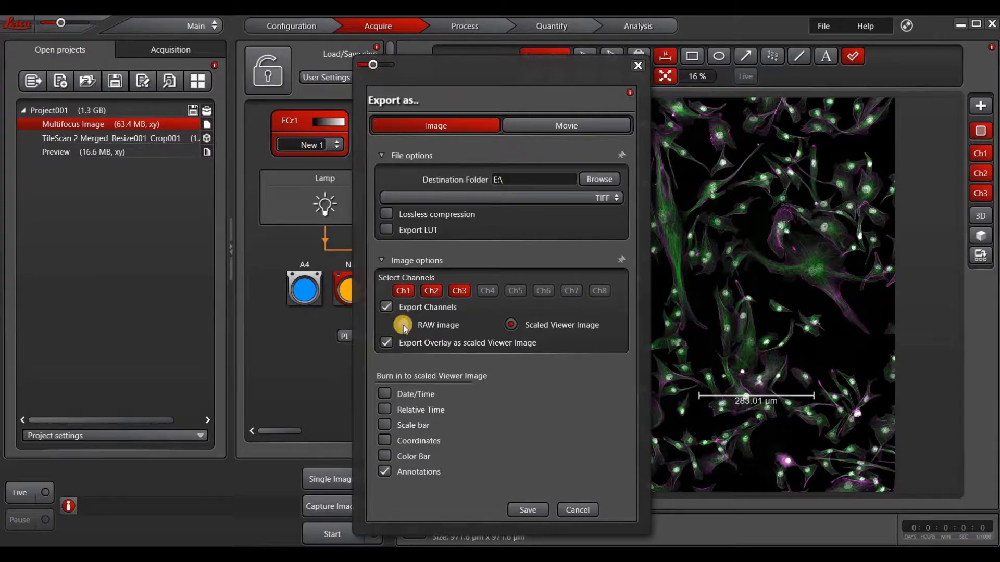
pyautogui.moveTo(412, 325)
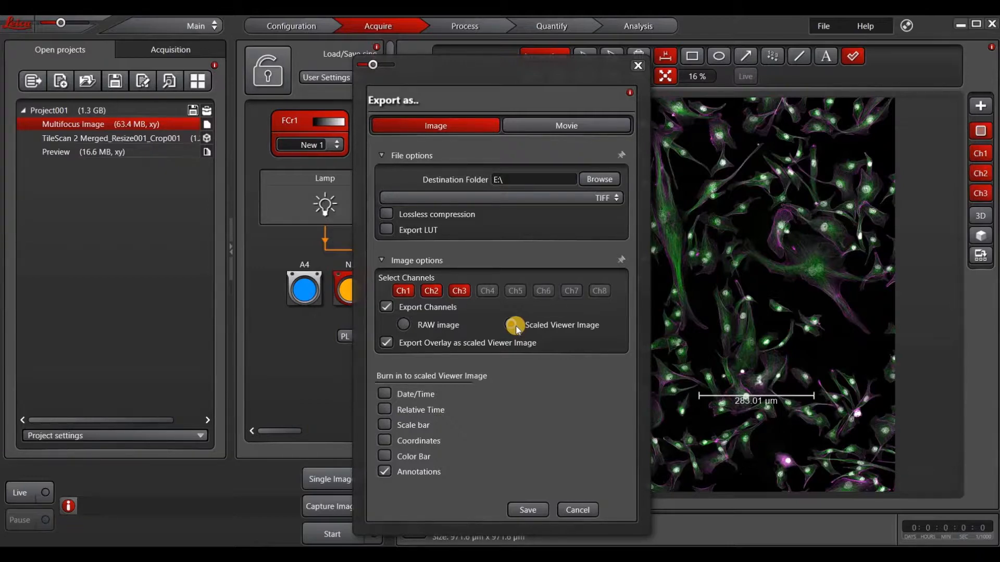
pyautogui.click(511, 324)
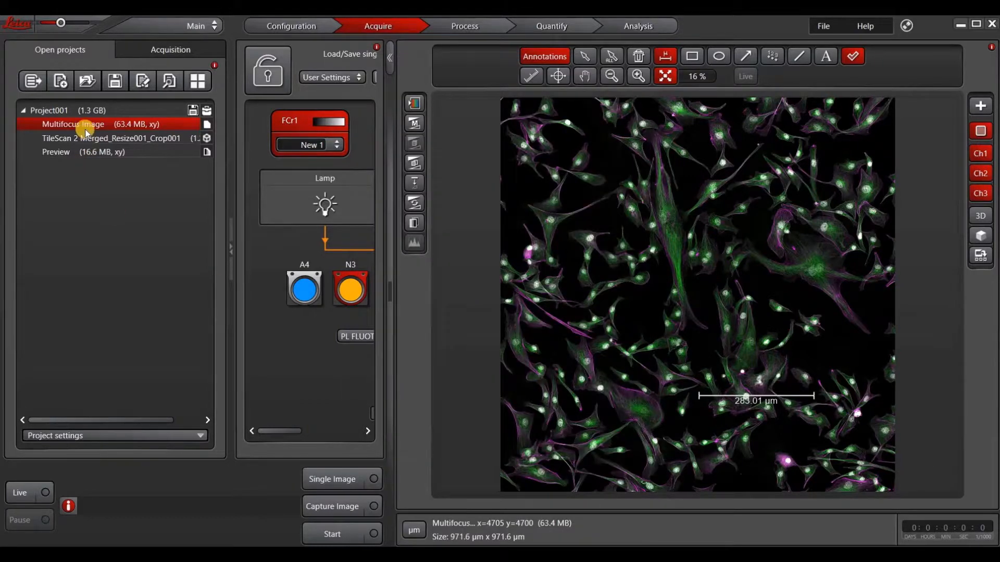
# Step: Review the tile scan image's TIFF export settings, Scaled Viewer Image with annotations burned in, then cancel
pyautogui.rightClick(96, 139)
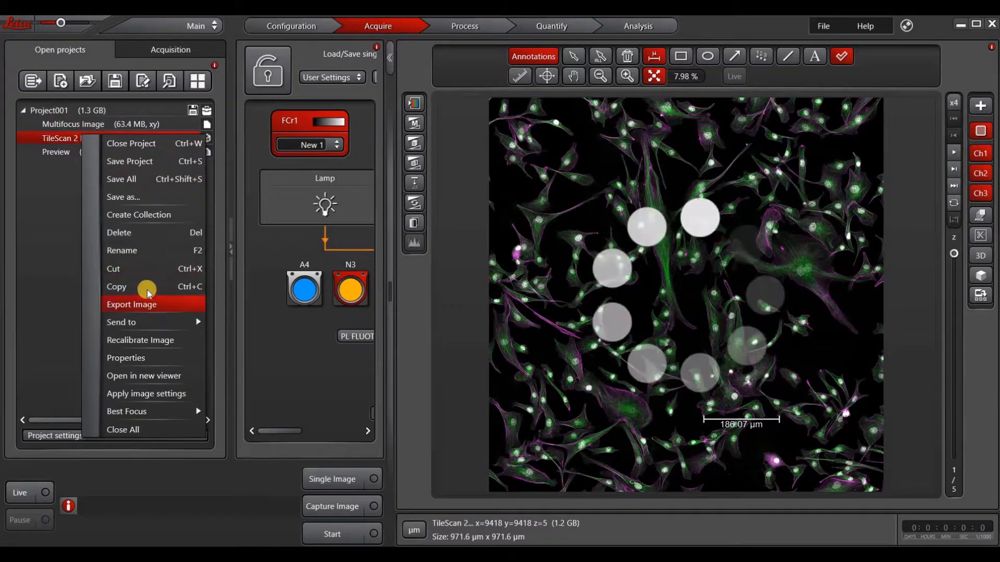
pyautogui.click(131, 304)
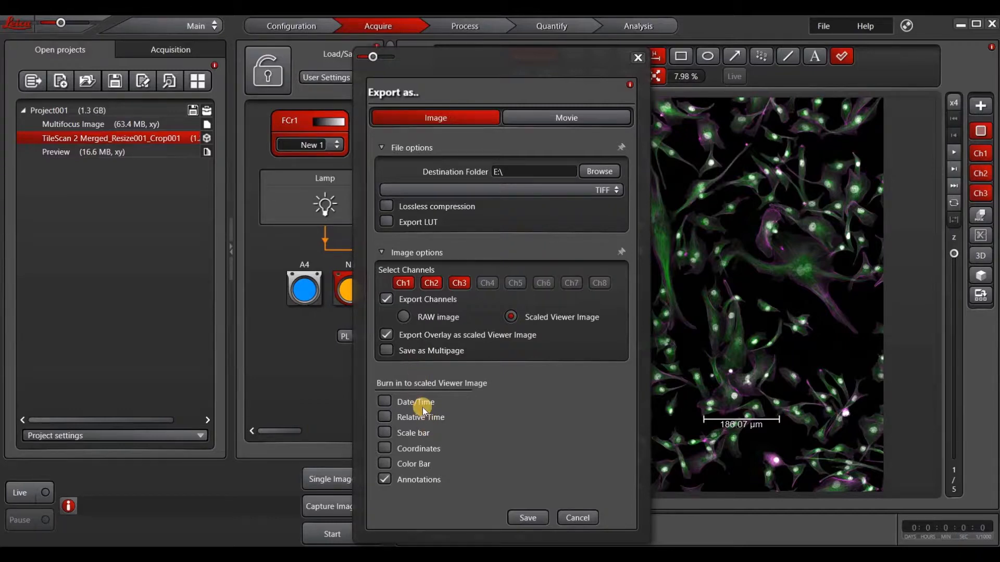
pyautogui.moveTo(427, 435)
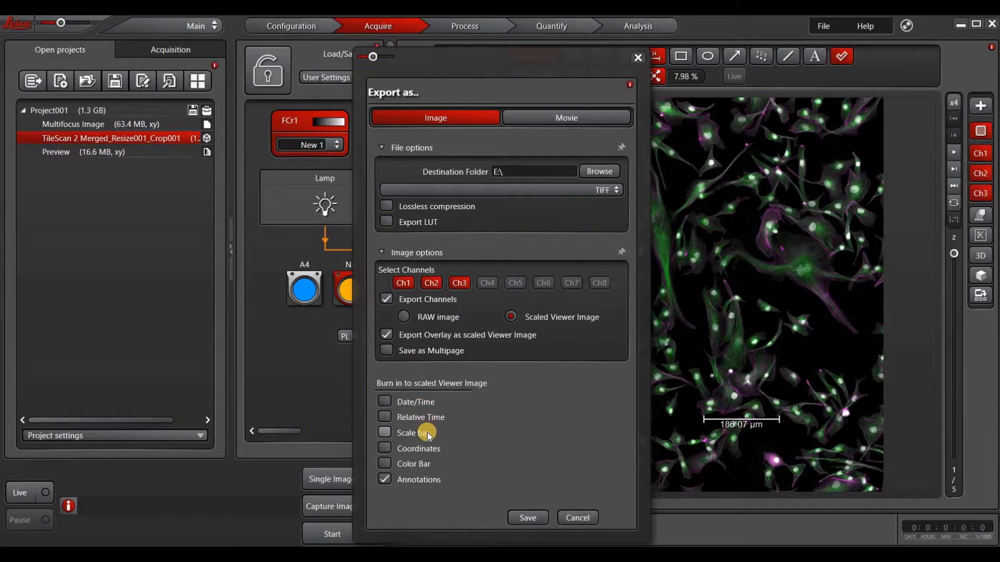
pyautogui.moveTo(561, 503)
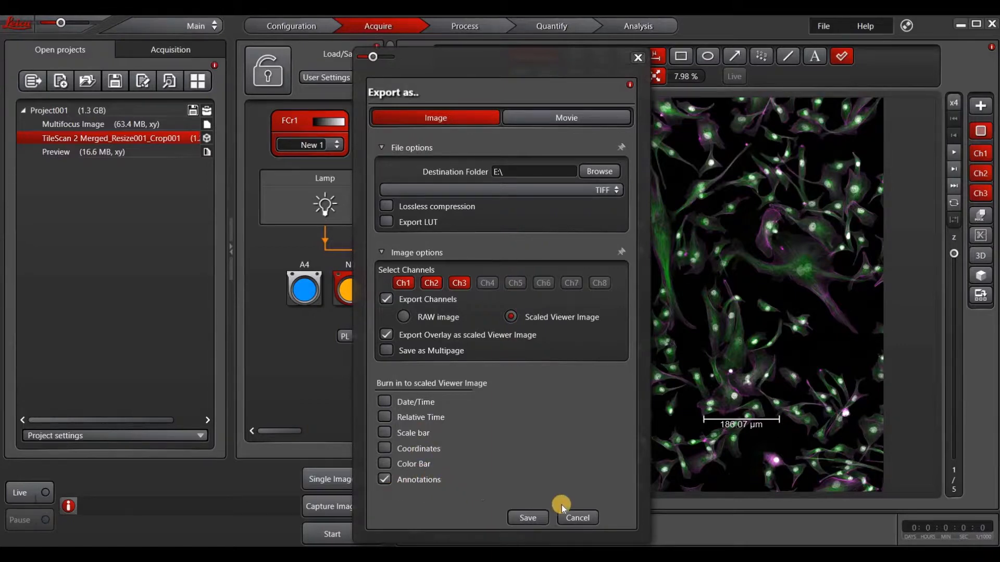
pyautogui.click(576, 518)
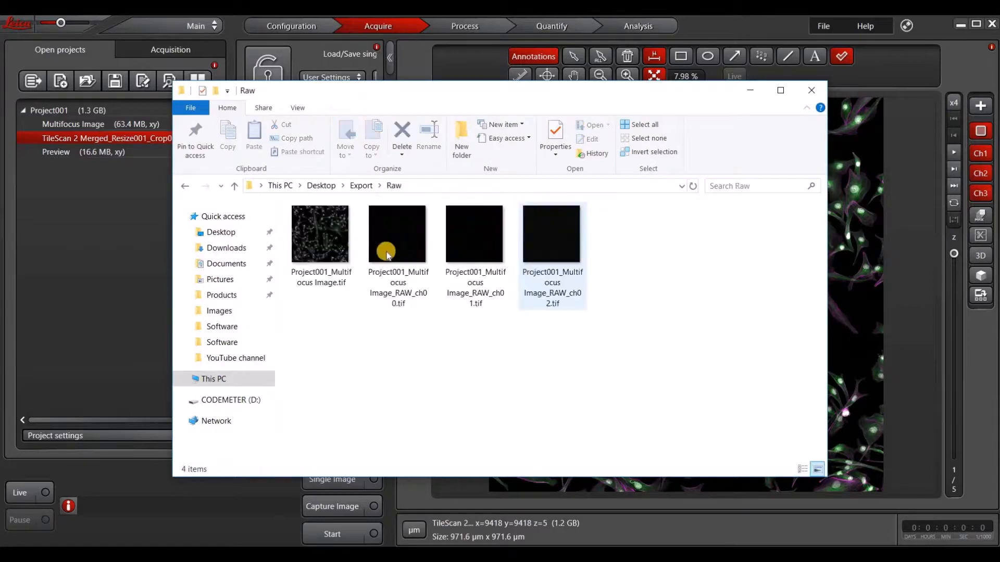
# Step: Browse the Raw and Scaled export folders and preview the exported channel images
pyautogui.click(234, 186)
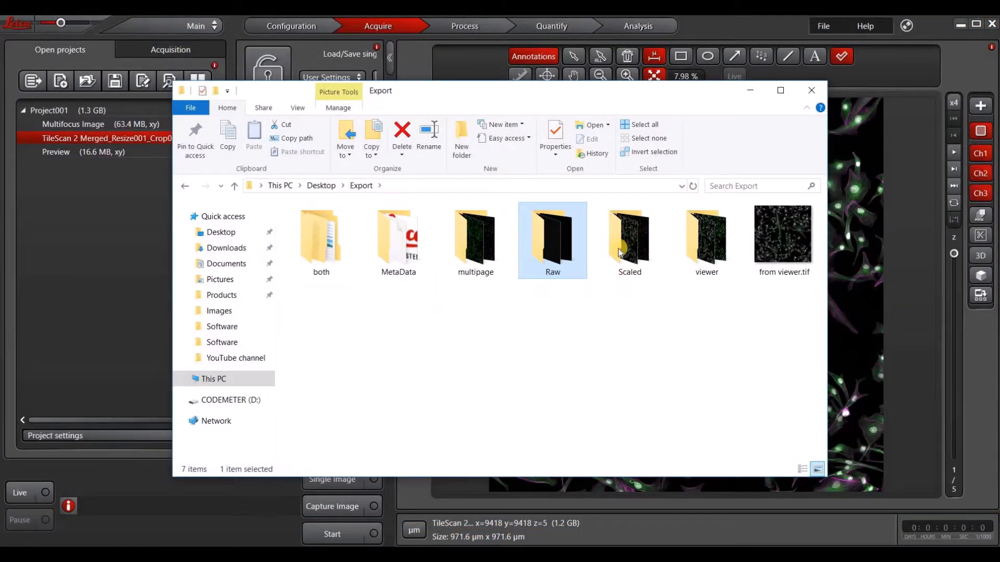
pyautogui.doubleClick(628, 234)
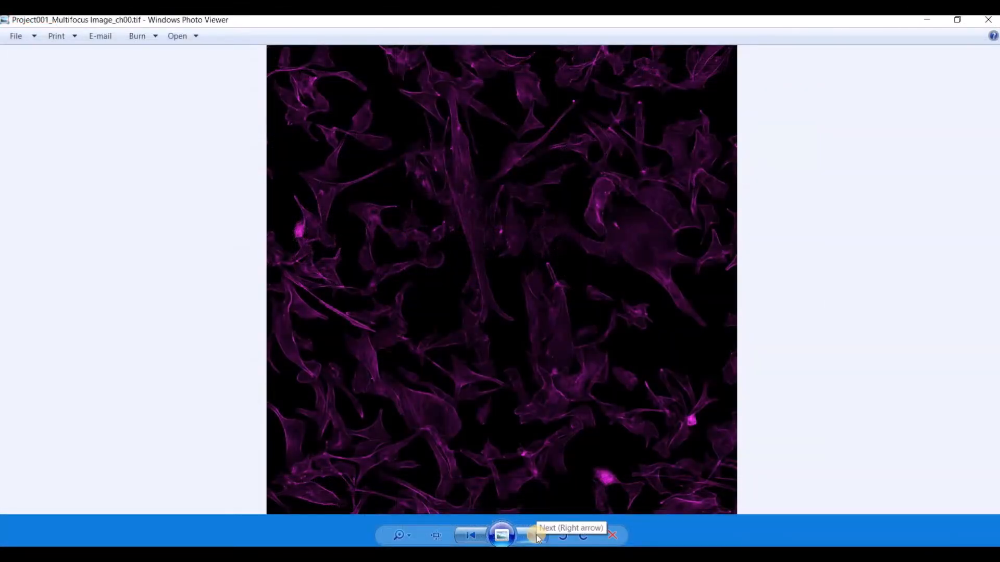
pyautogui.click(535, 536)
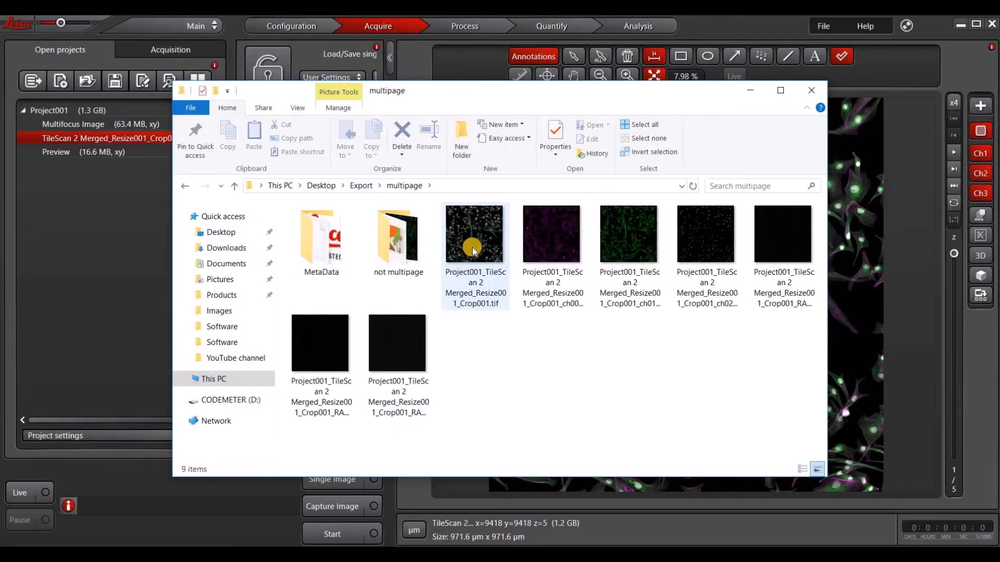
# Step: Page through the five-page merged TileScan TIFF, then open the 'not multipage' folder
pyautogui.doubleClick(475, 233)
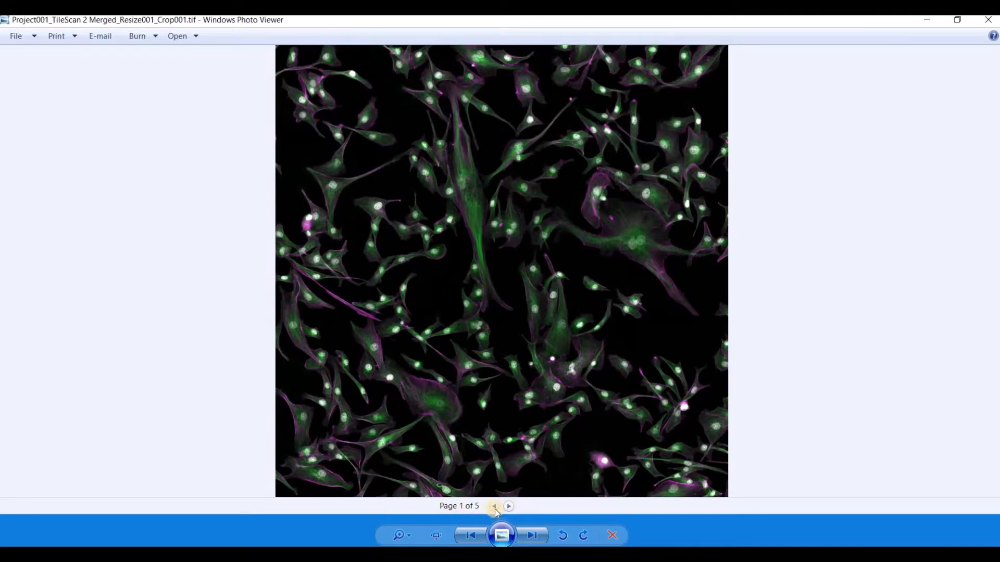
pyautogui.click(508, 506)
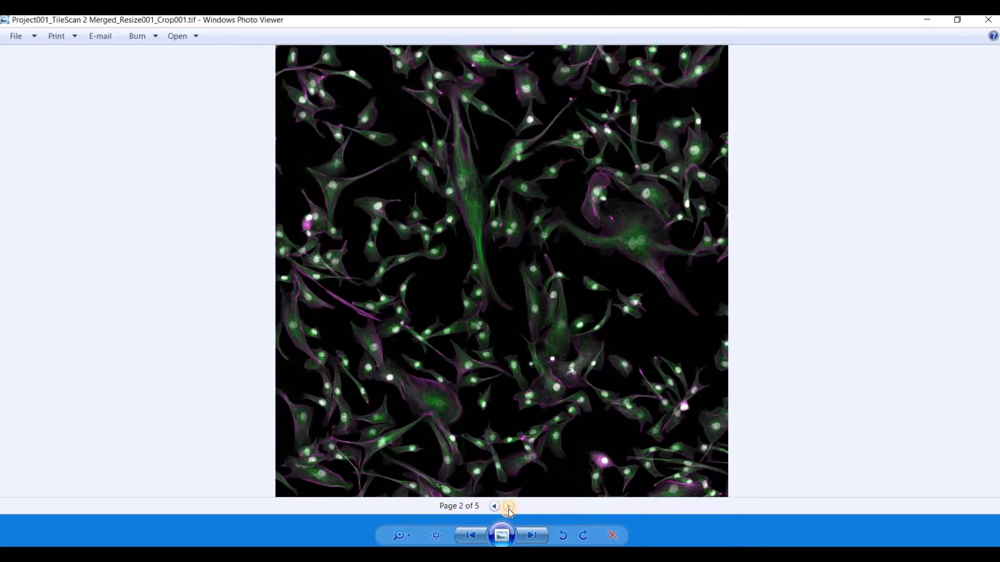
pyautogui.click(508, 505)
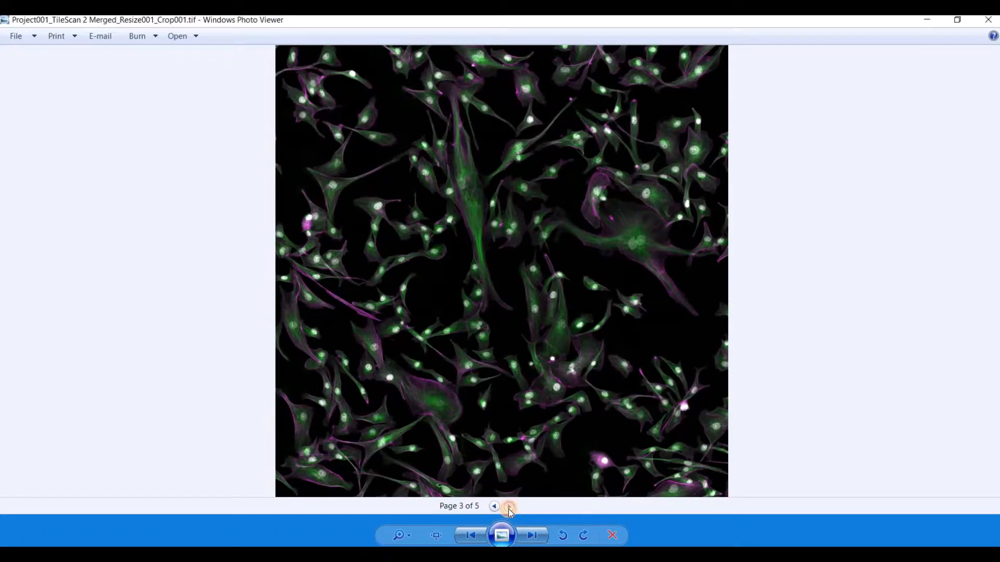
pyautogui.click(509, 505)
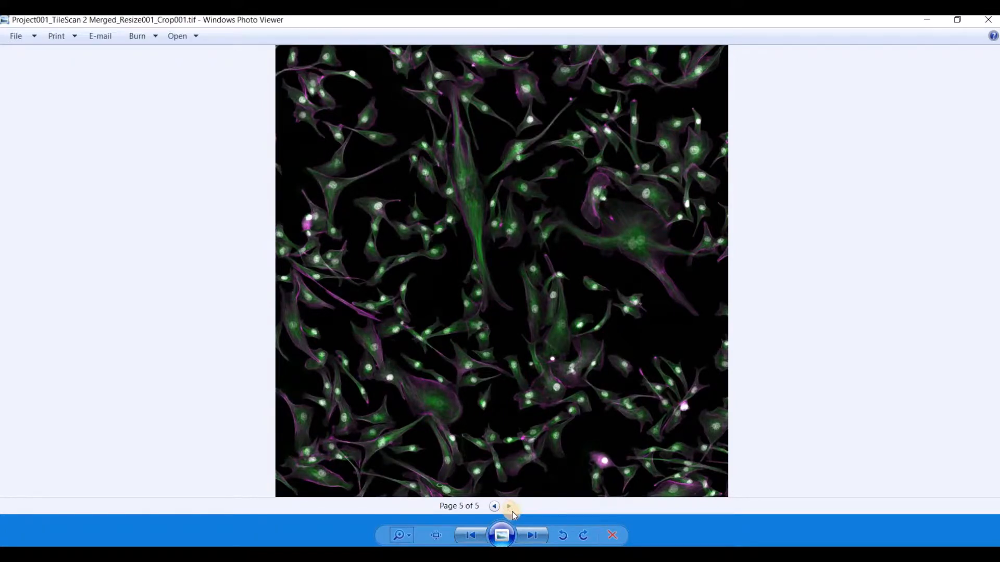
pyautogui.click(509, 506)
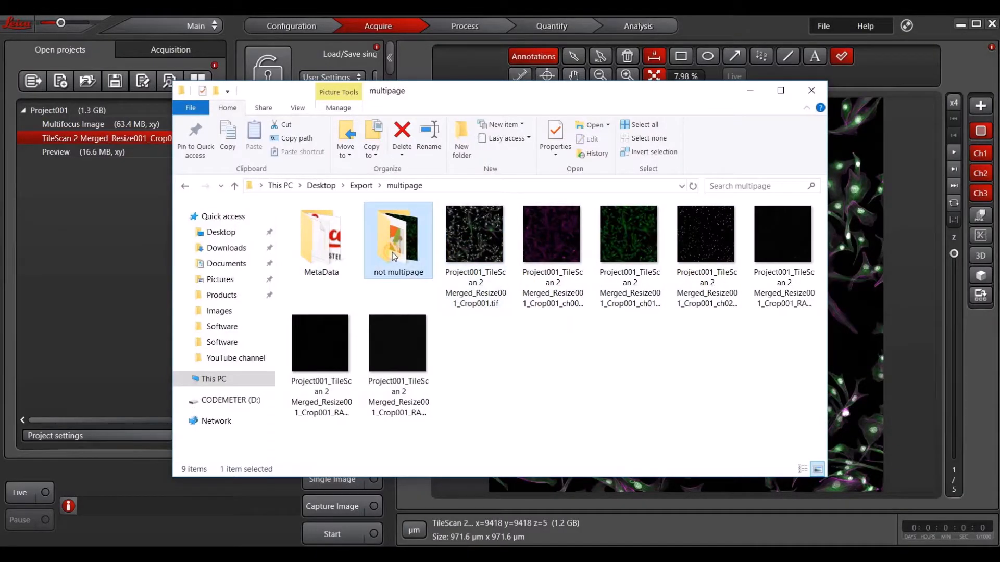
pyautogui.doubleClick(397, 239)
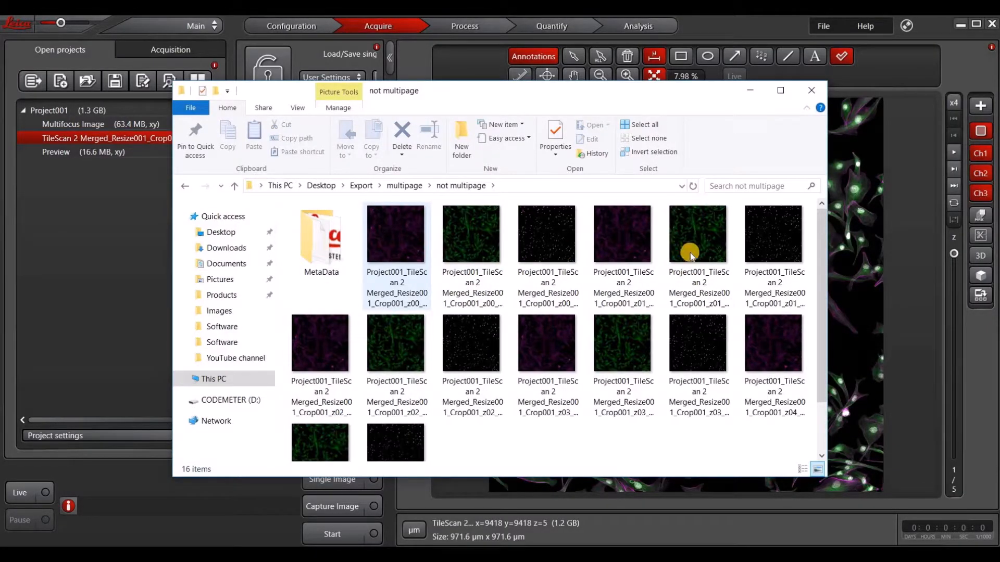
pyautogui.moveTo(413, 353)
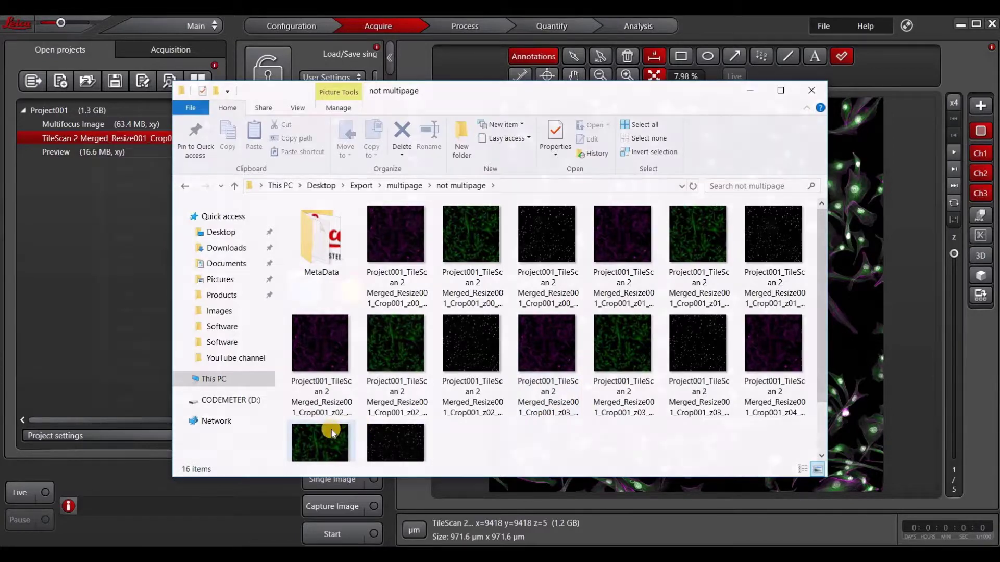
pyautogui.rightClick(105, 137)
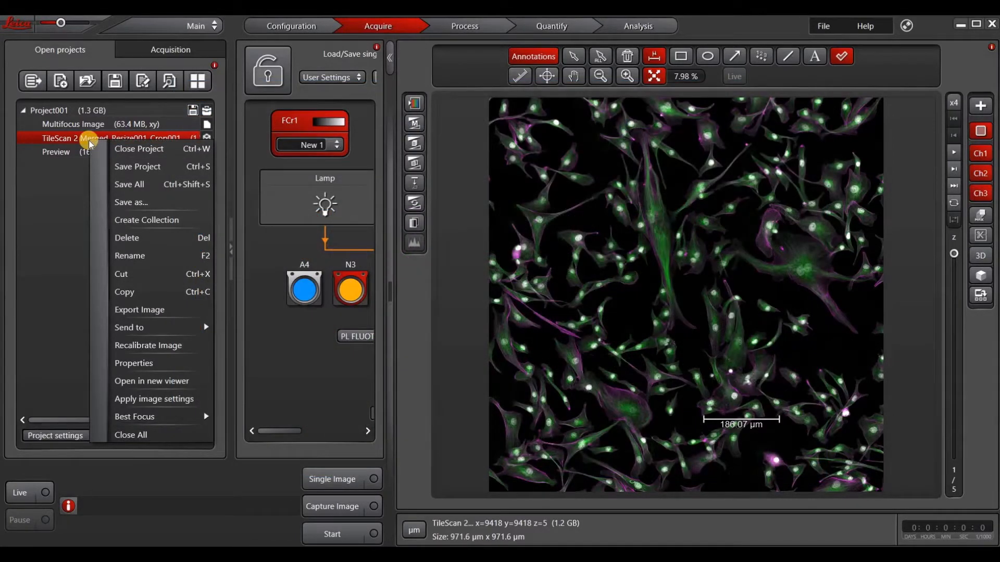
pyautogui.moveTo(139, 312)
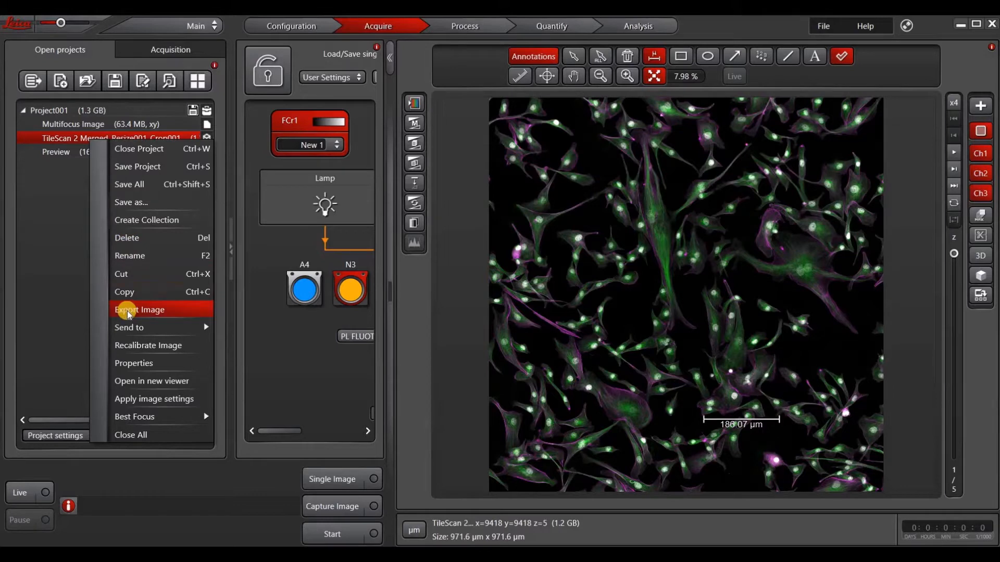
# Step: Set the TileScan image export to Movie mode, Avi format, 10 frames per second
pyautogui.click(138, 309)
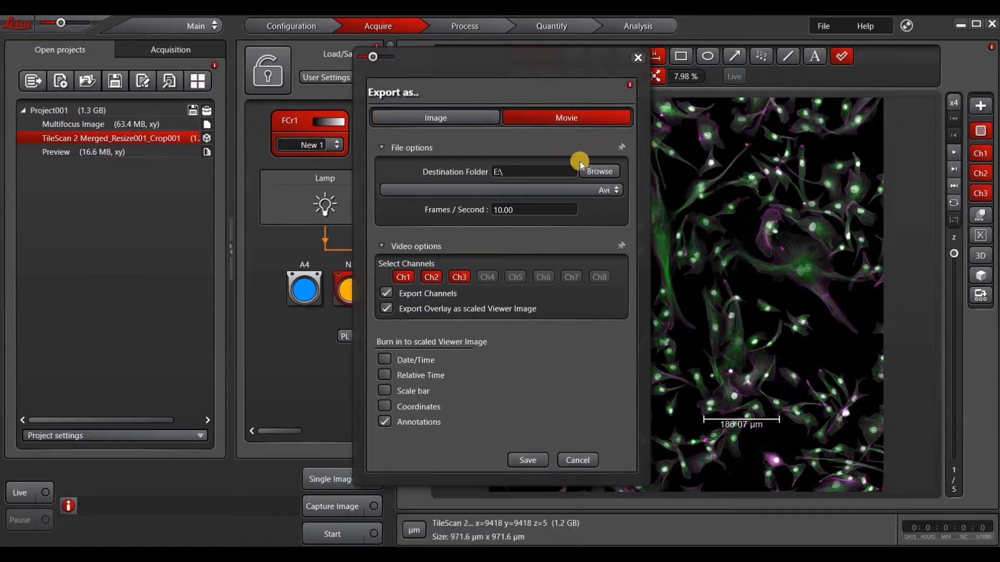
pyautogui.click(611, 190)
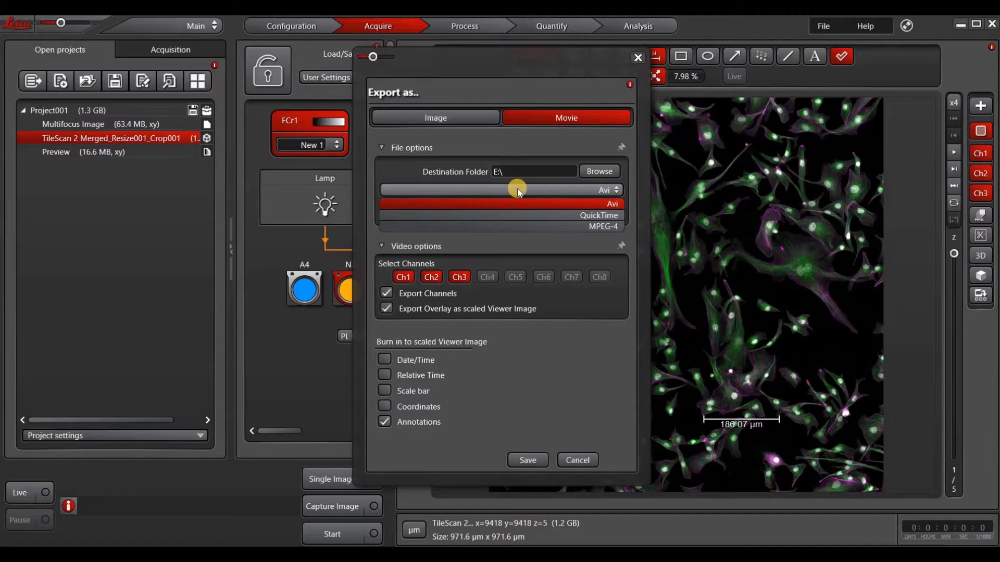
pyautogui.click(605, 203)
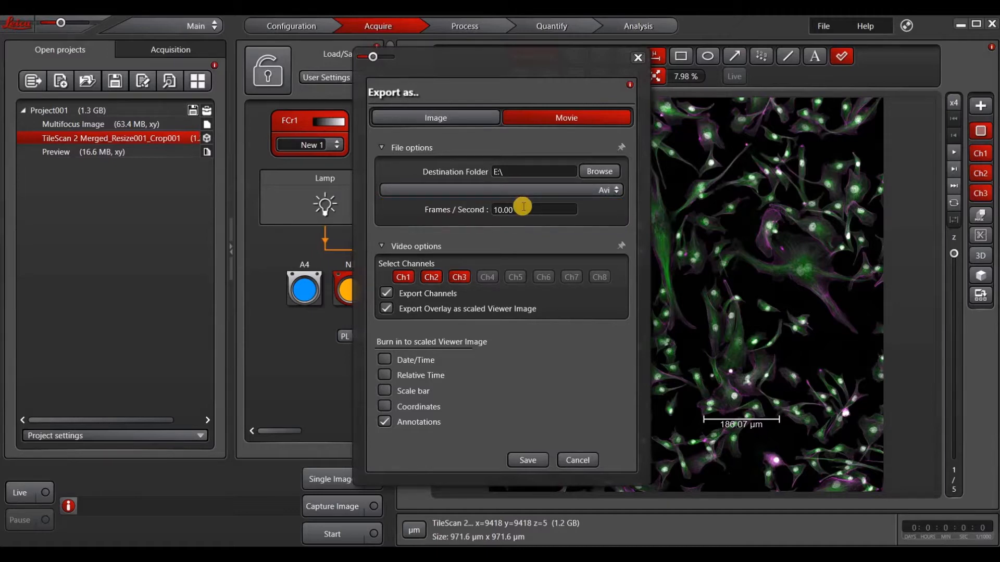
pyautogui.moveTo(415, 327)
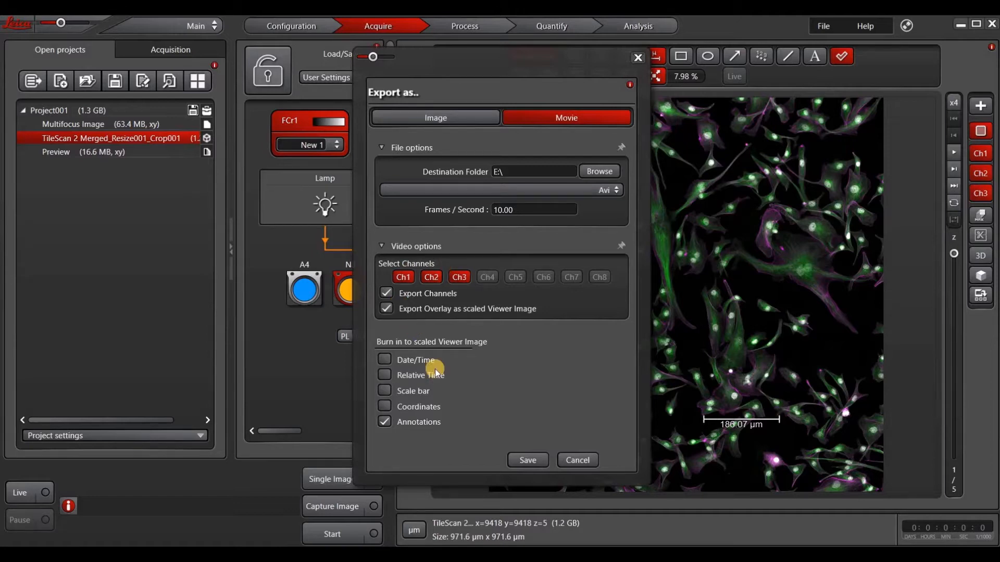
pyautogui.moveTo(446, 367)
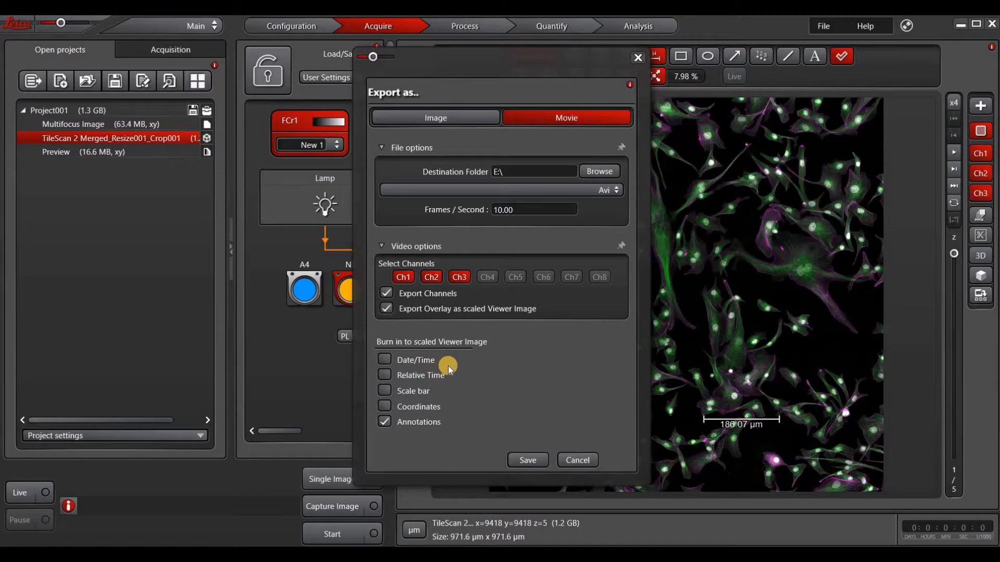
pyautogui.moveTo(518, 384)
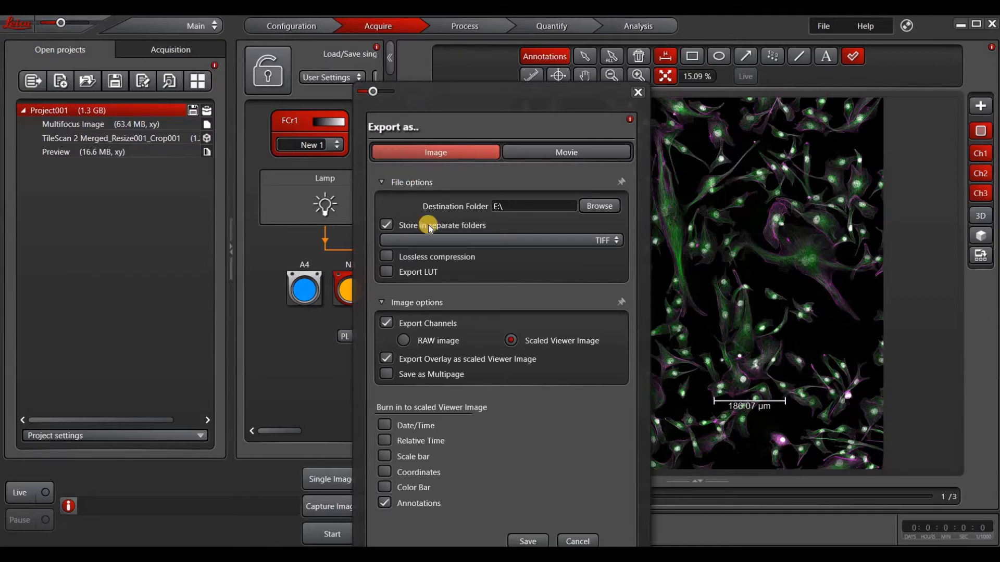
pyautogui.moveTo(389, 303)
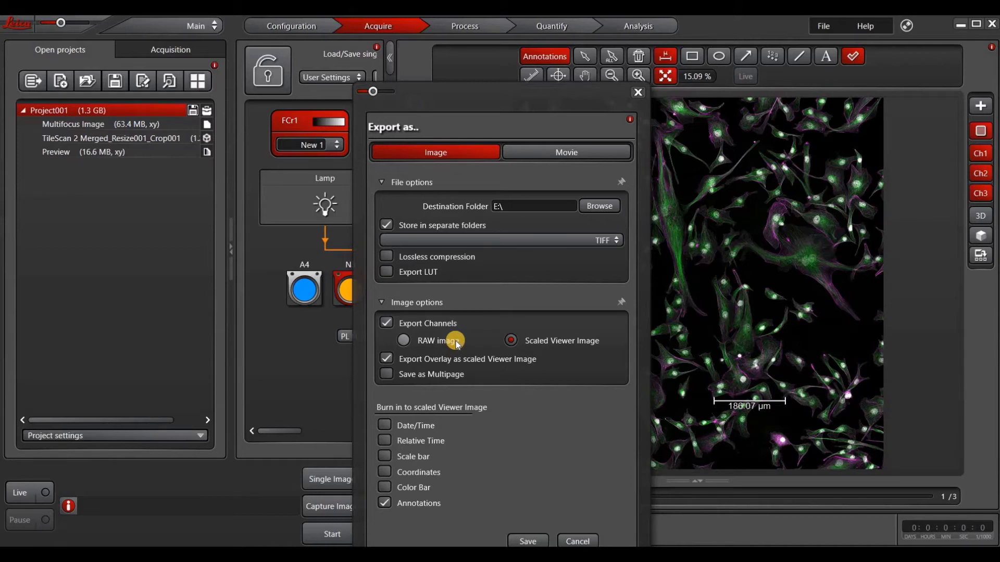
pyautogui.moveTo(529, 397)
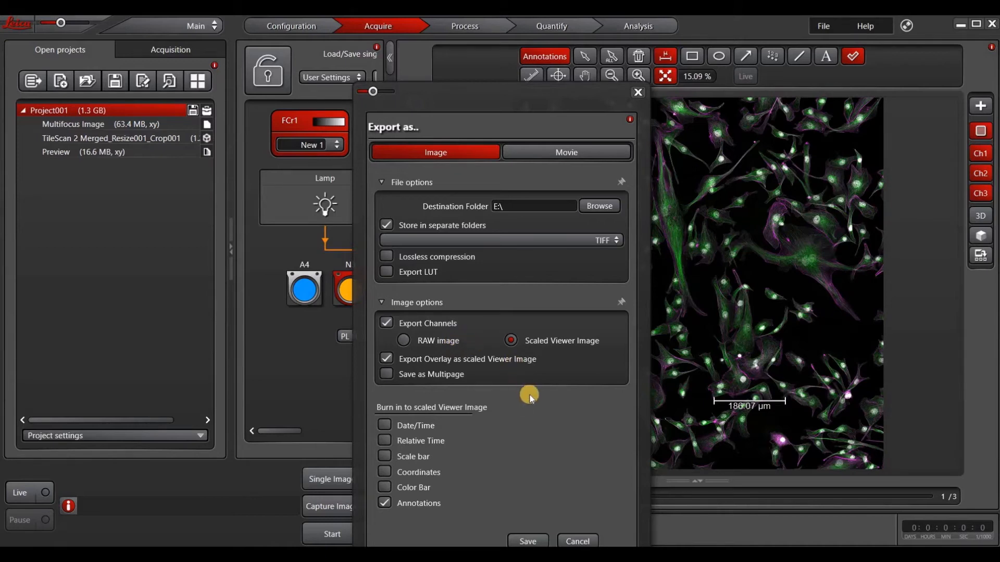
pyautogui.moveTo(539, 411)
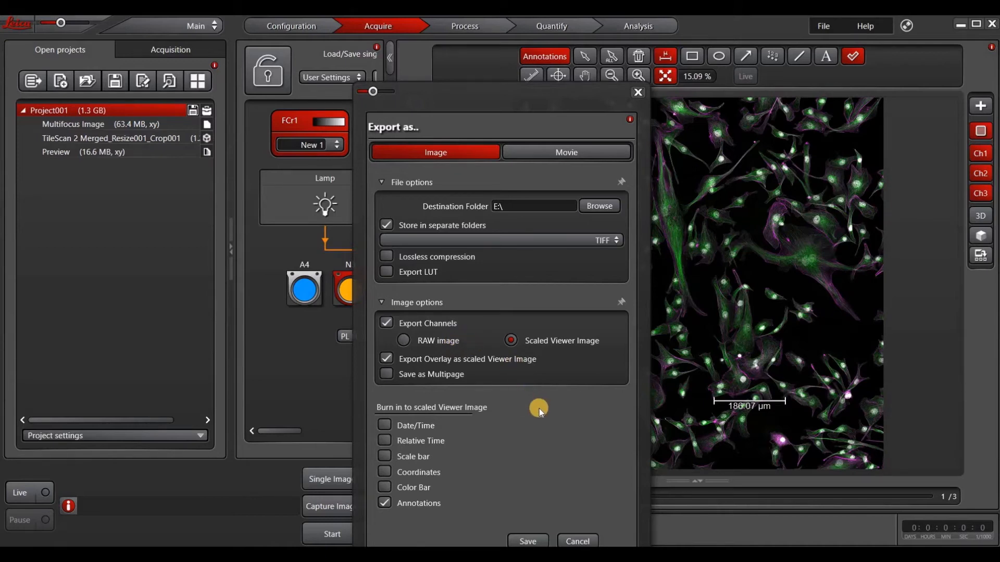